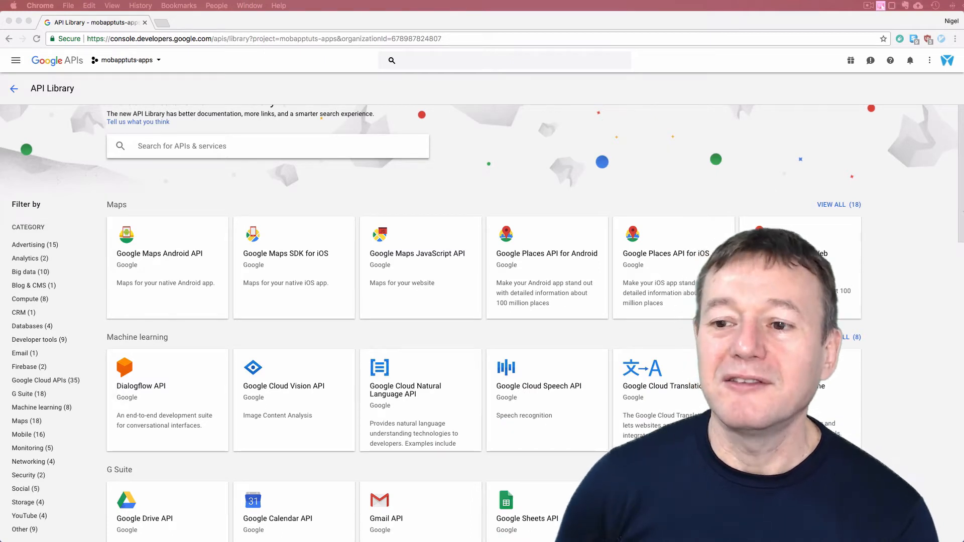
Scroll through the Google Play Services post, then open 'Kotlin Android Check Network Connection'.
{"action": "scroll", "scroll_direction": "down", "scroll_amount": 3}
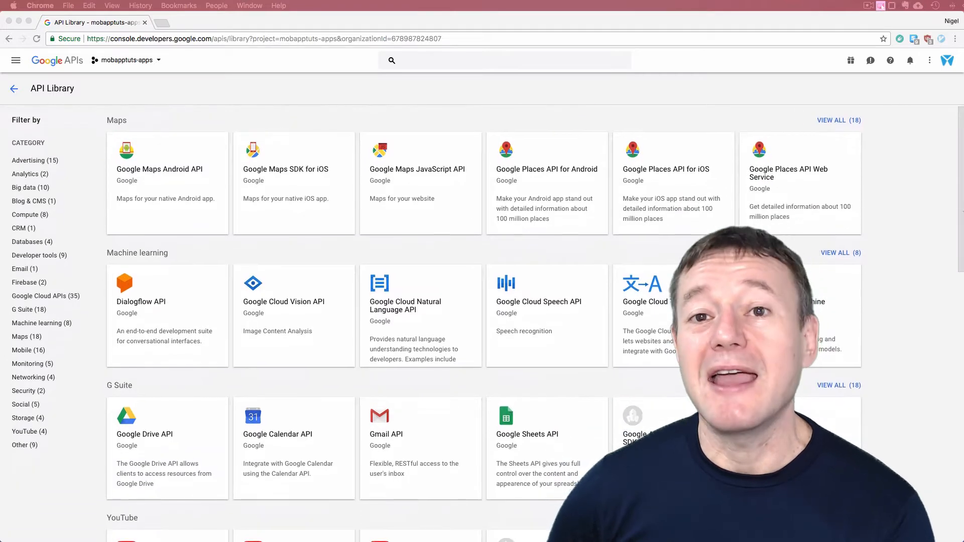
{"action": "scroll", "scroll_direction": "down", "scroll_amount": 3}
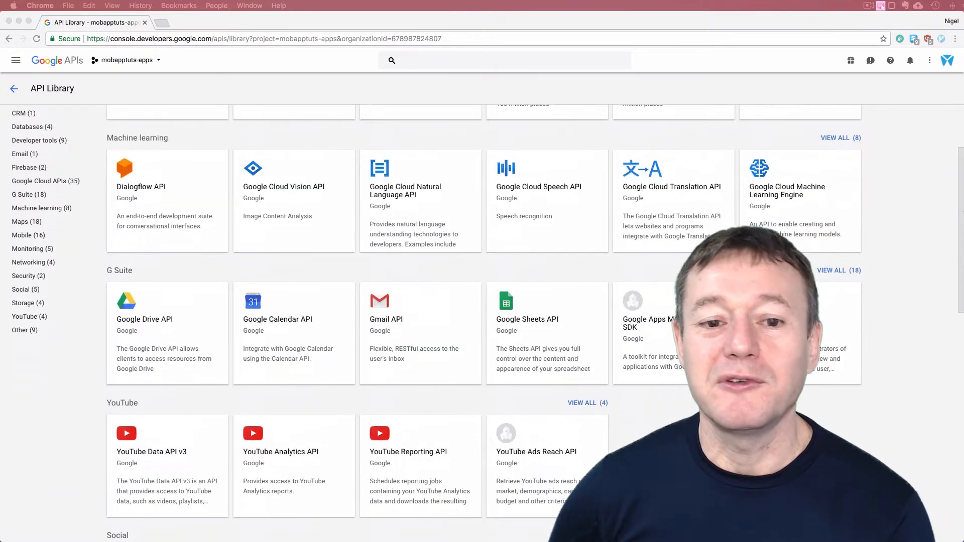
{"action": "scroll", "scroll_direction": "down", "scroll_amount": 3}
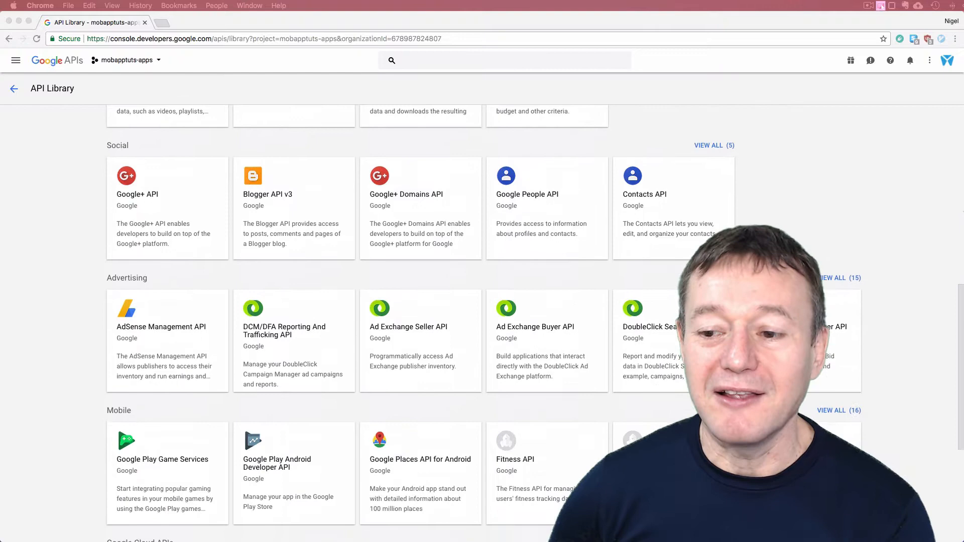
{"action": "scroll", "scroll_direction": "up", "scroll_amount": 3}
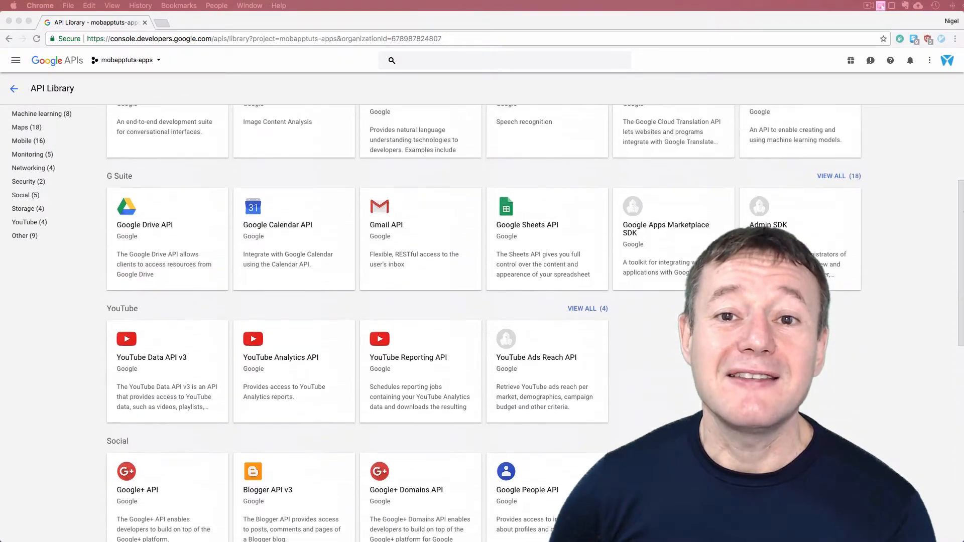
{"action": "scroll", "scroll_direction": "up", "scroll_amount": 3}
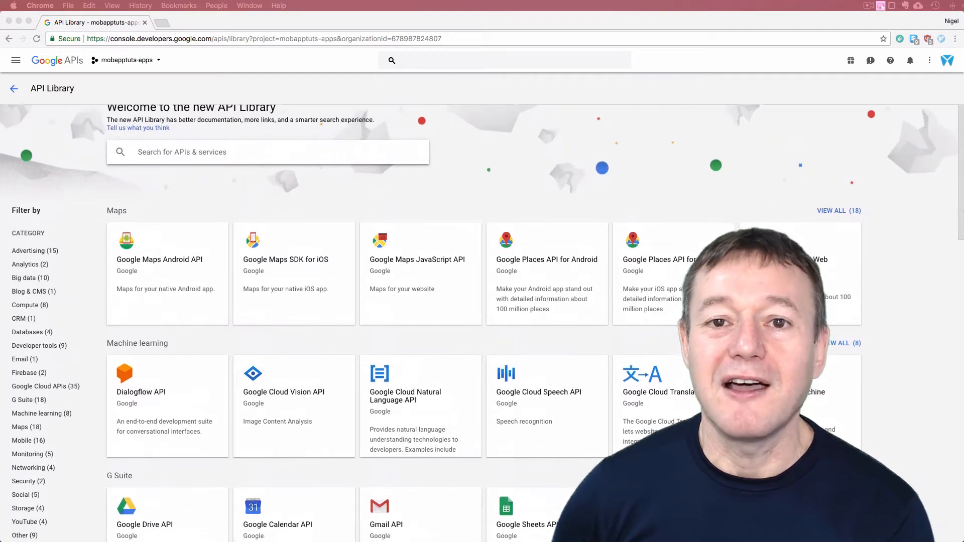
{"action": "scroll", "scroll_direction": "down", "scroll_amount": 3}
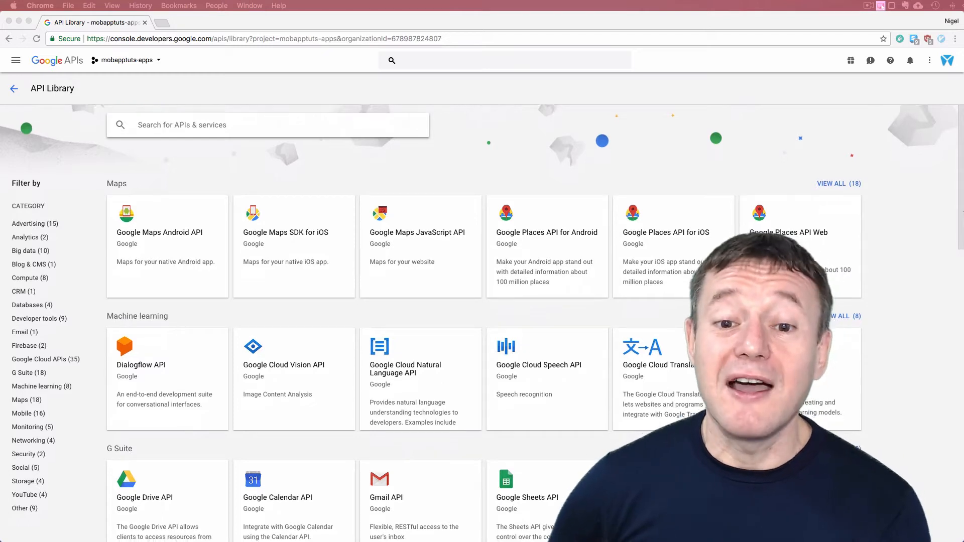
{"action": "scroll", "scroll_direction": "down", "scroll_amount": 3}
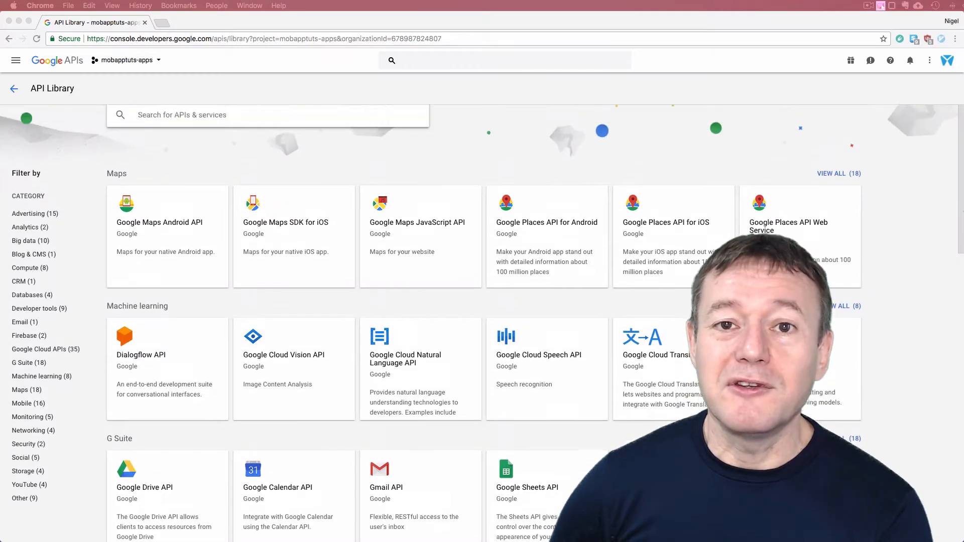
{"action": "scroll", "scroll_direction": "down", "scroll_amount": 3}
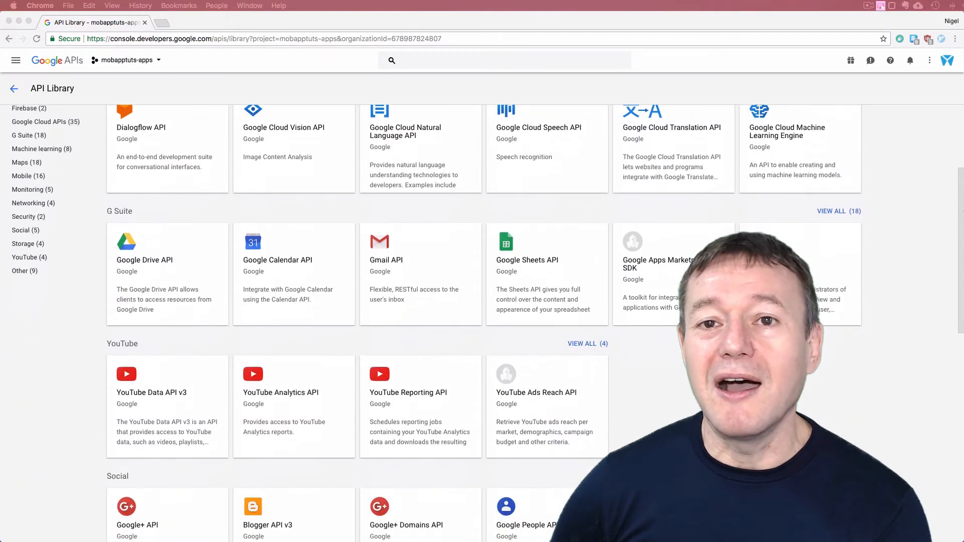
{"action": "scroll", "scroll_direction": "down", "scroll_amount": 3}
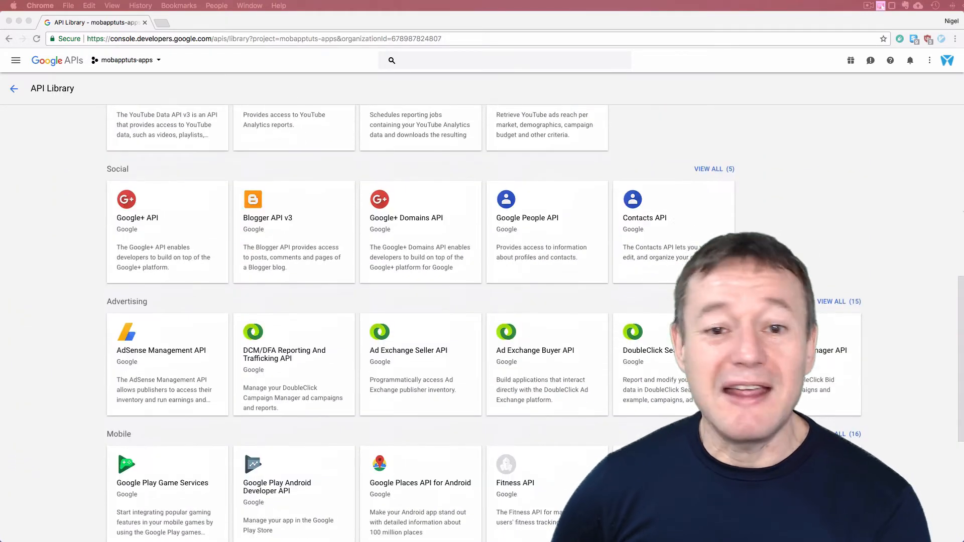
{"action": "scroll", "scroll_direction": "up", "scroll_amount": 3}
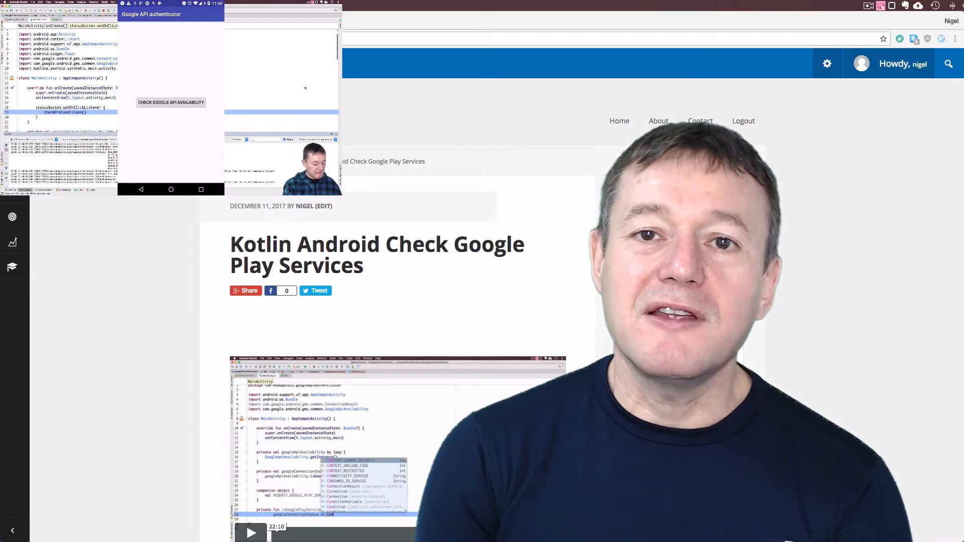
{"action": "left_click", "coordinate": [170, 102]}
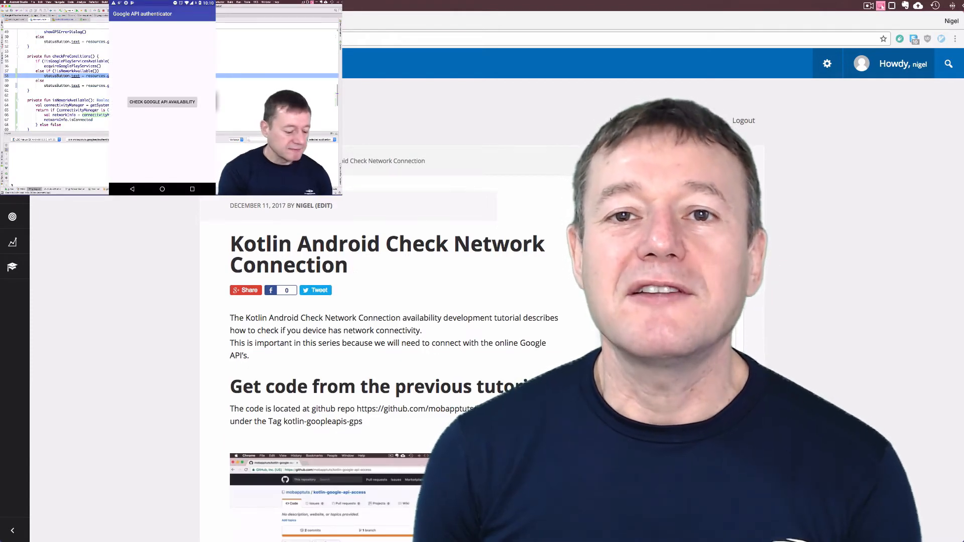
Follow the link to the 'Using Google Libraries for Android' tutorial post.
{"action": "left_click", "coordinate": [162, 101]}
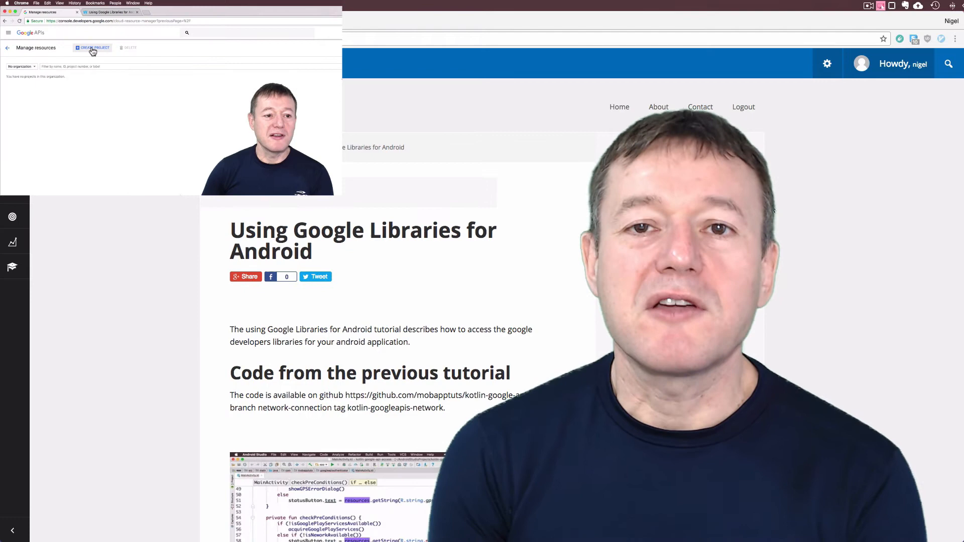
Navigate the blog to the 'Simplifying Runtime Permissions with EasyPermissions' post and its gradle dependencies.
{"action": "left_click", "coordinate": [93, 48]}
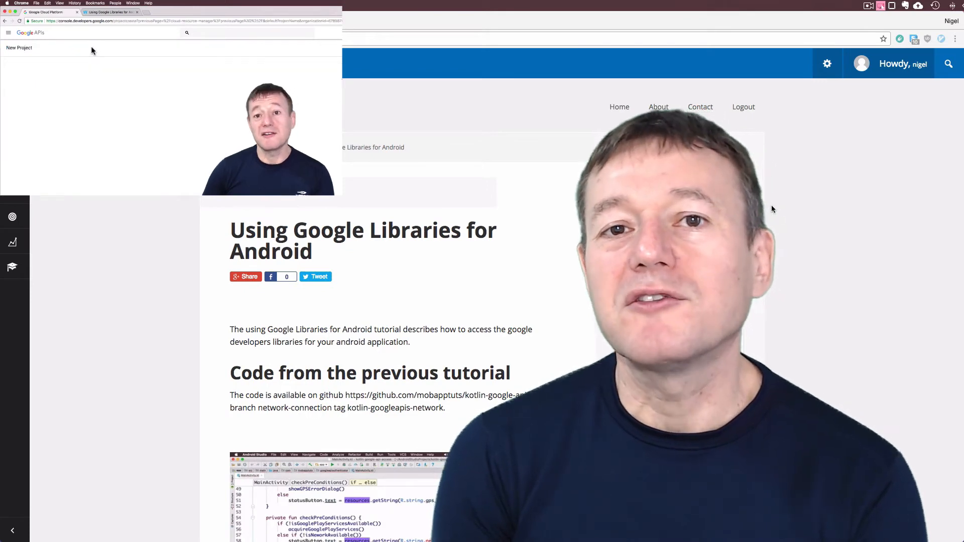
{"action": "left_click", "coordinate": [19, 47]}
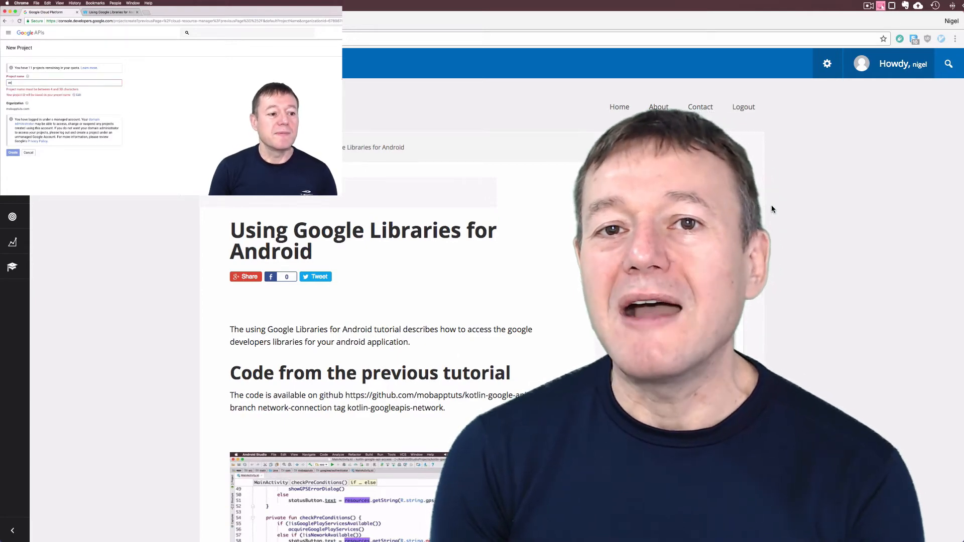
{"action": "type", "text": "obapptuts-apps"}
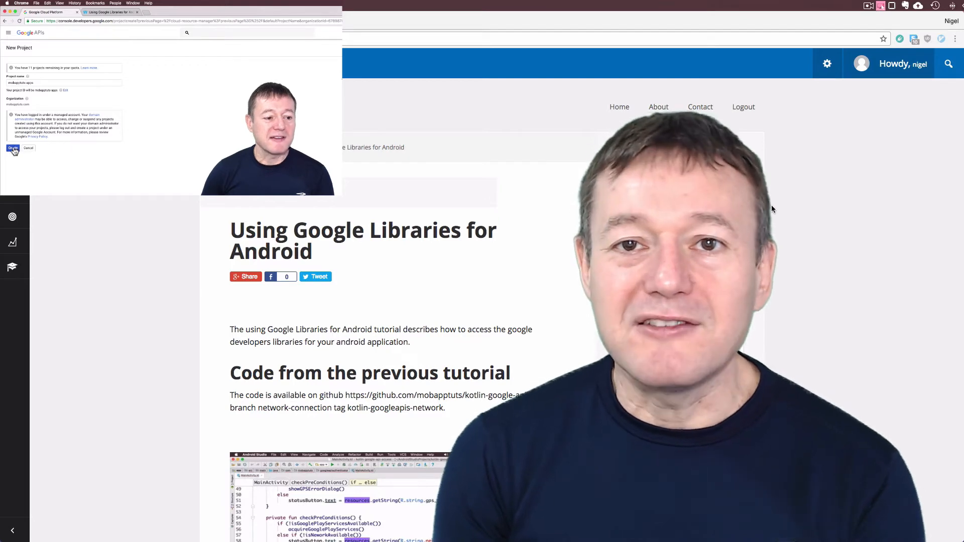
{"action": "left_click", "coordinate": [12, 148]}
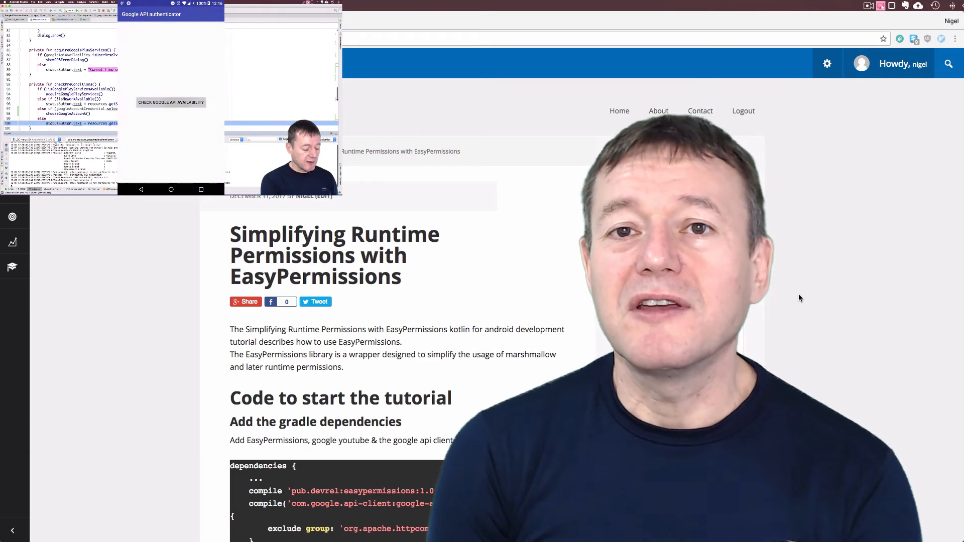
{"action": "left_click", "coordinate": [170, 102]}
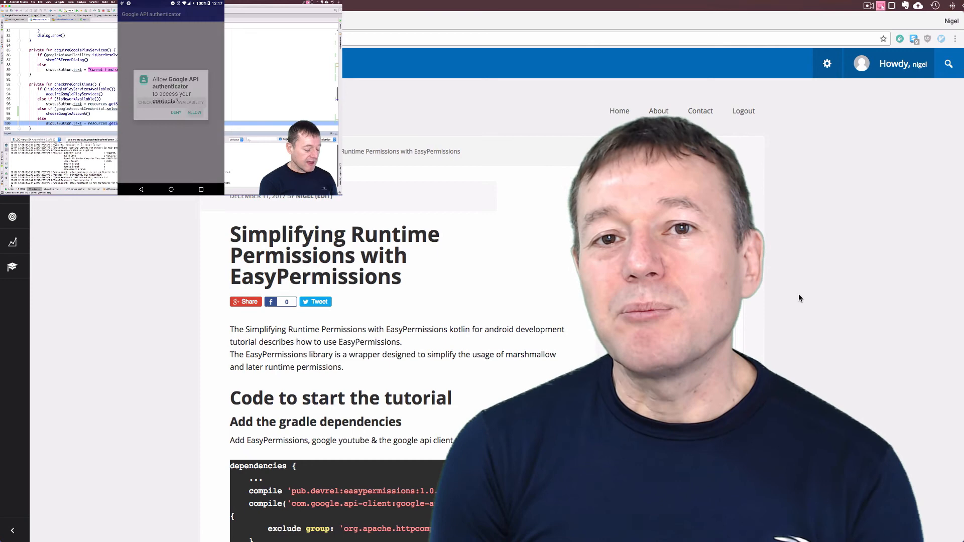
{"action": "left_click", "coordinate": [194, 113]}
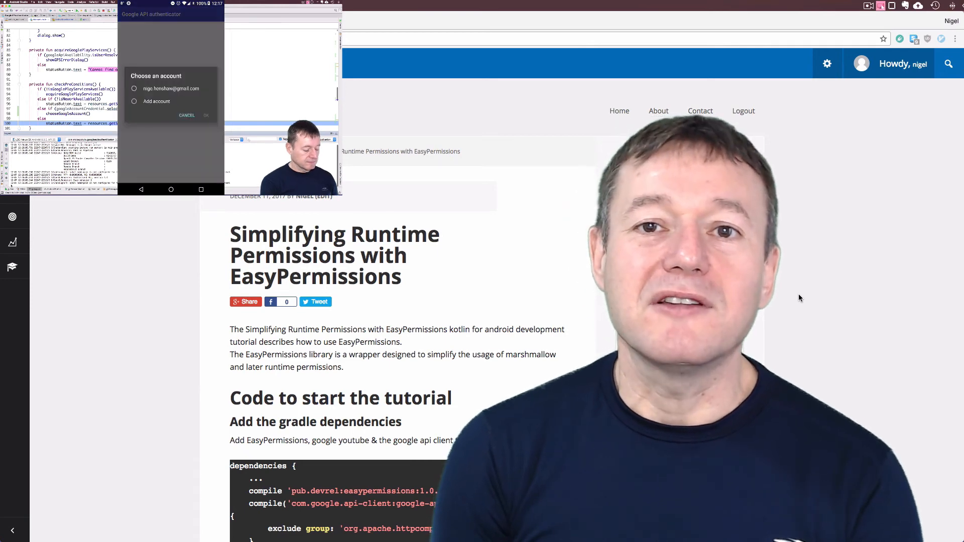